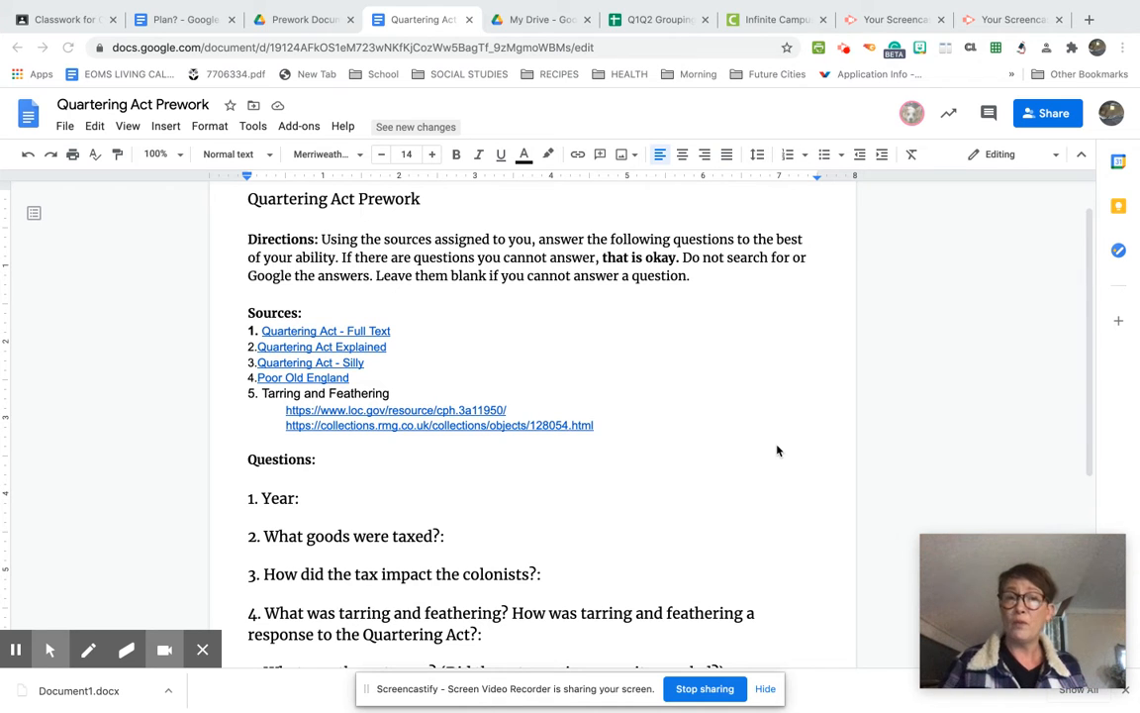
mouse_move(414, 364)
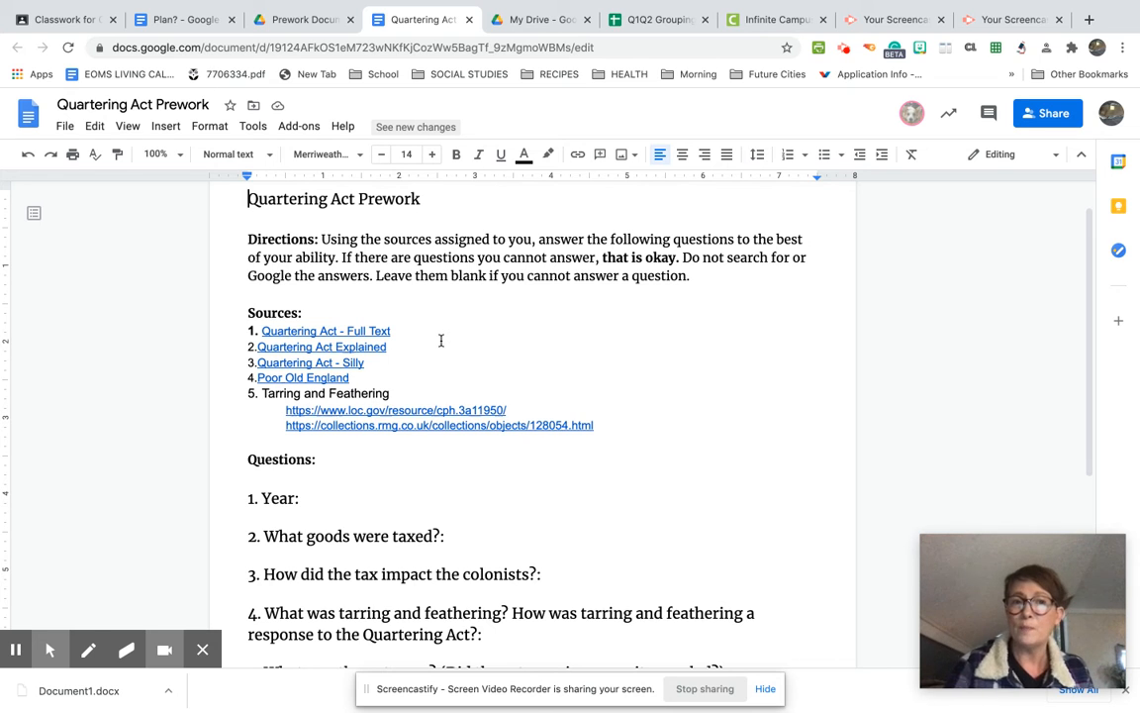
mouse_move(420, 328)
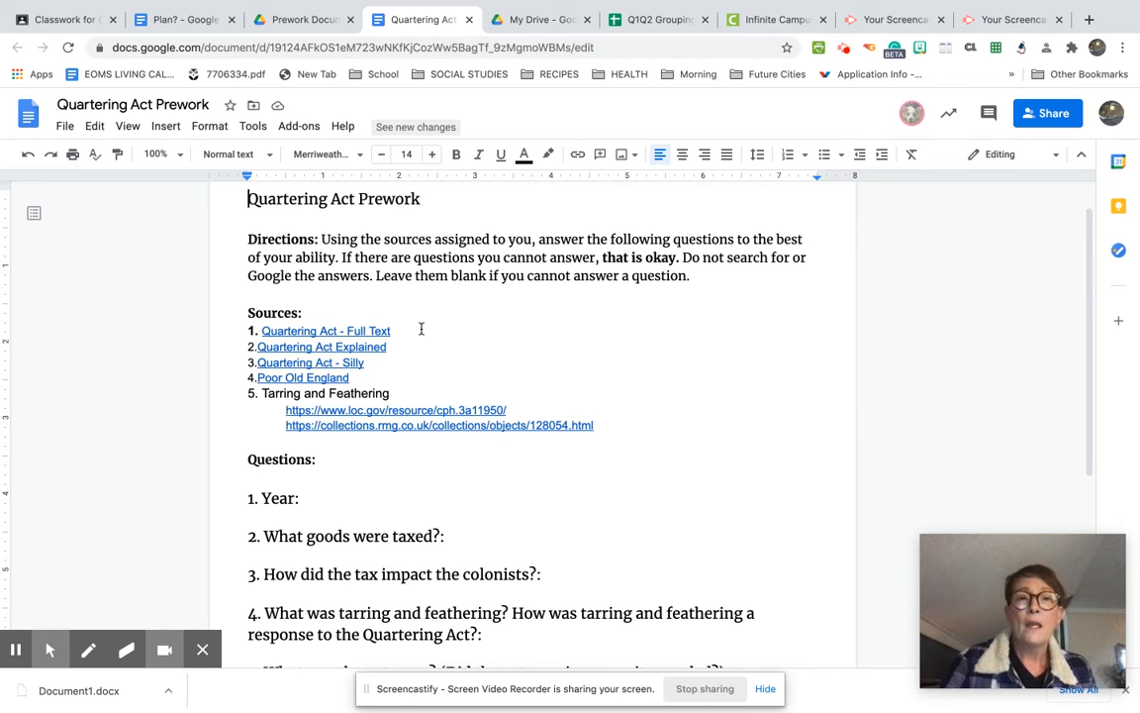
mouse_move(182, 272)
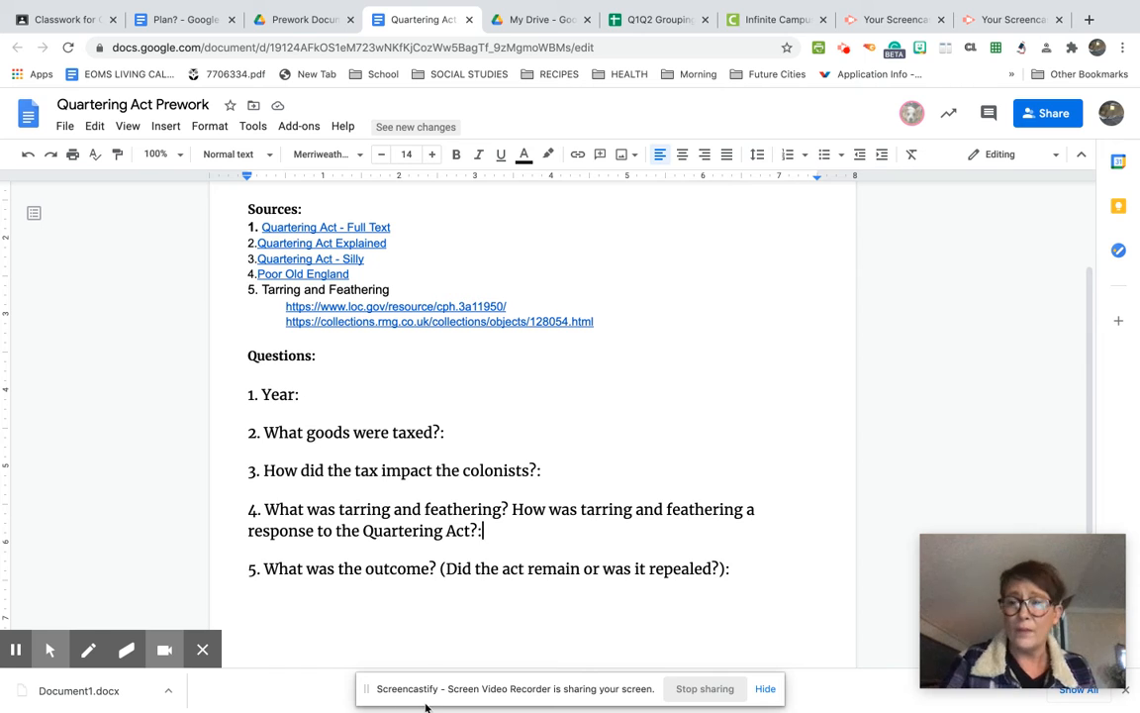
mouse_move(416, 653)
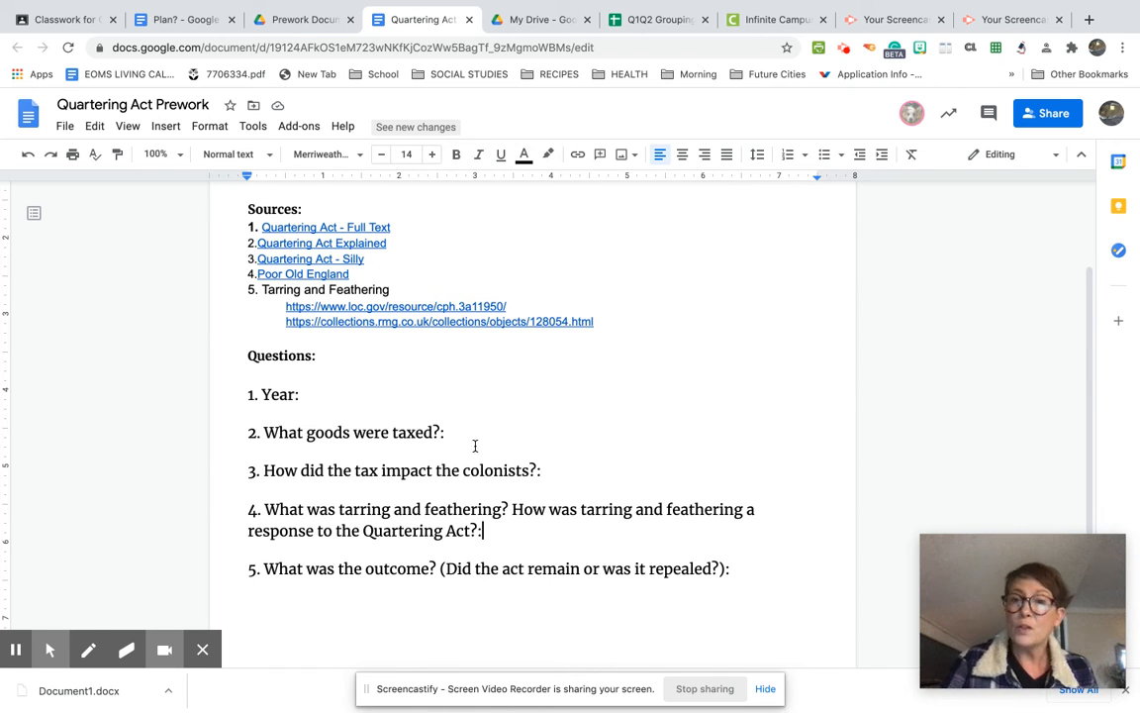
mouse_move(559, 467)
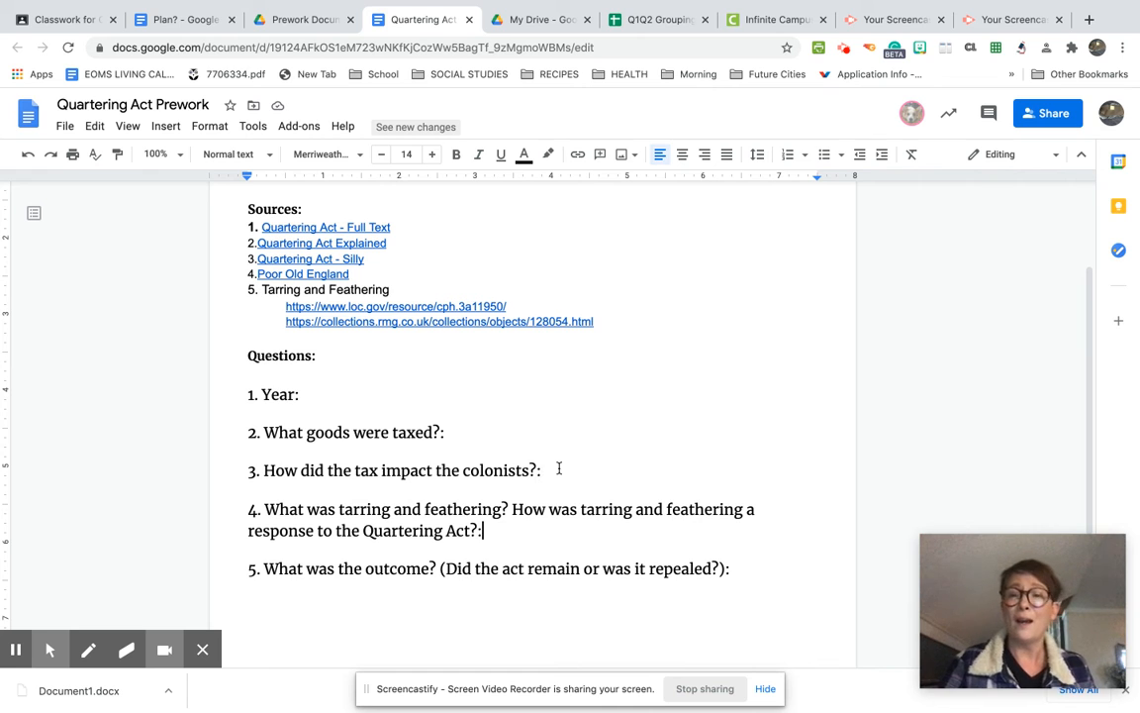